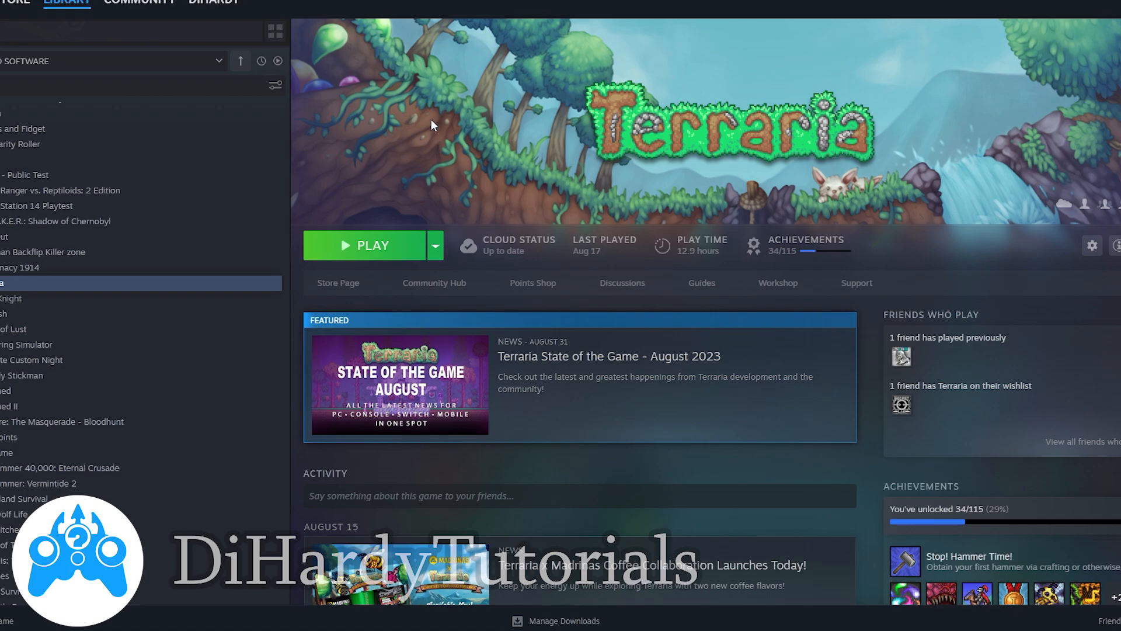
{"action": "mouse_move", "coordinate": [567, 303]}
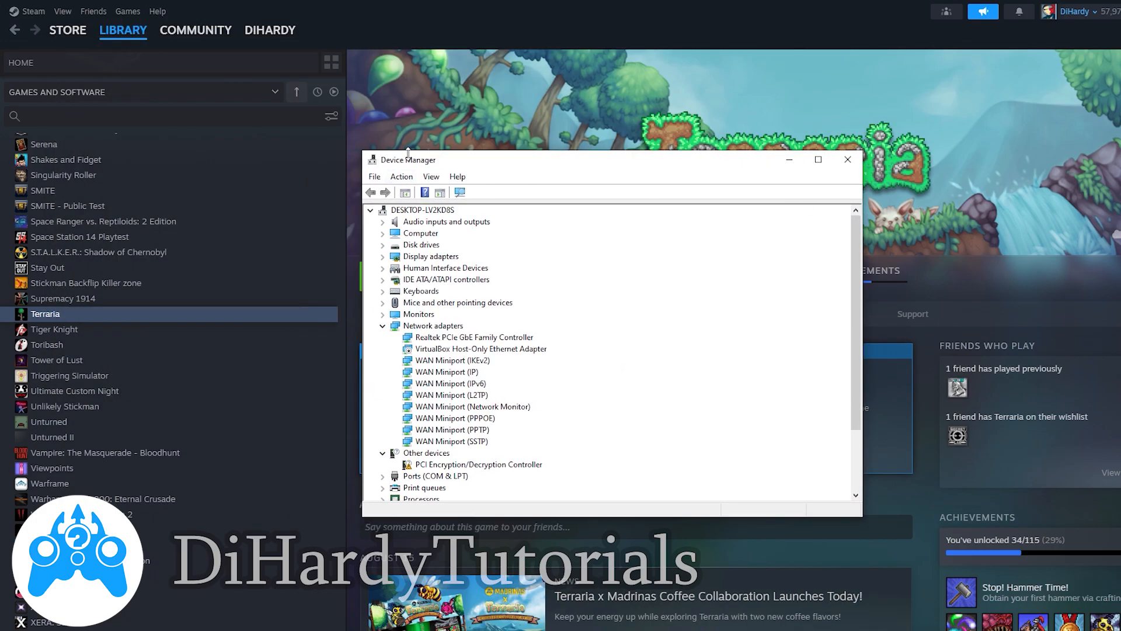
Step: Expand Sound, video and game controllers in Device Manager, then close it
{"action": "left_click", "coordinate": [819, 158]}
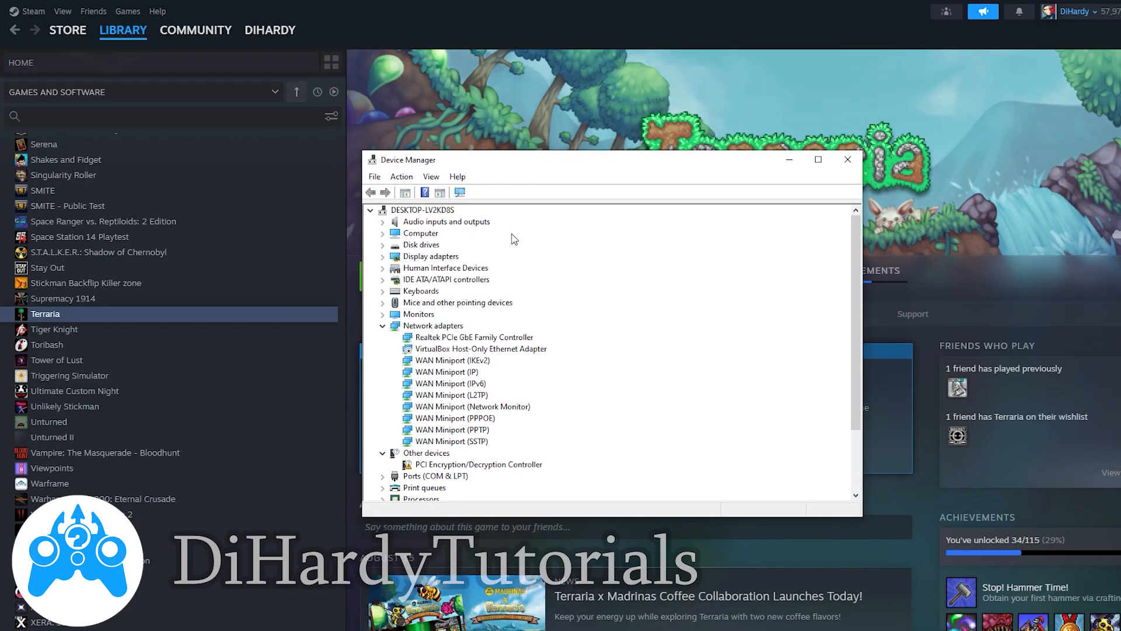
{"action": "mouse_move", "coordinate": [392, 169]}
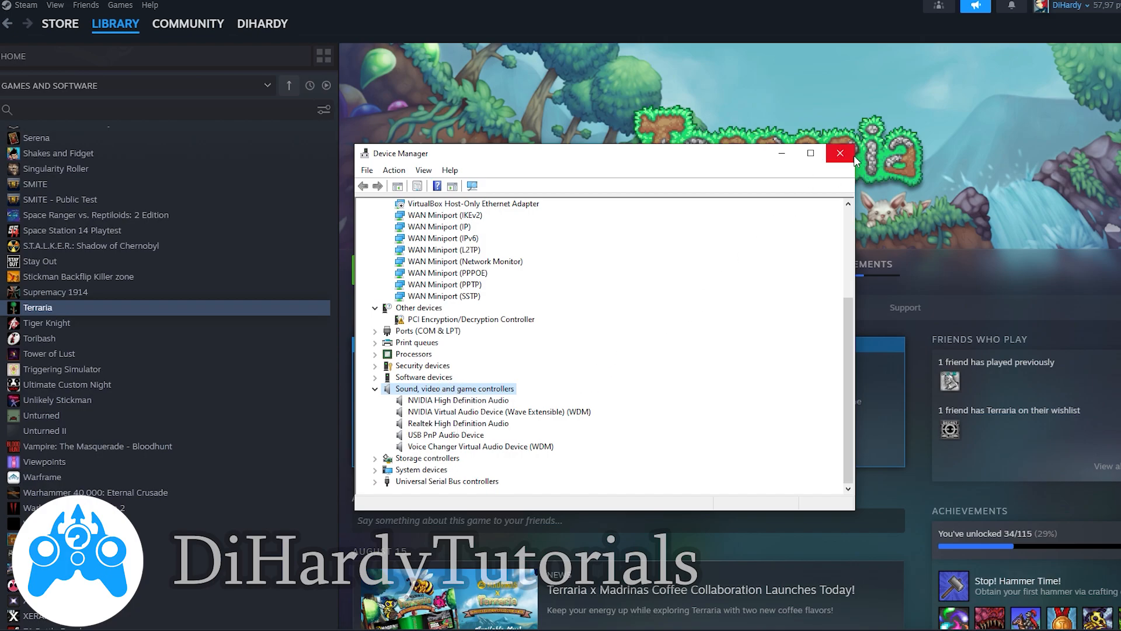
{"action": "left_click", "coordinate": [840, 153]}
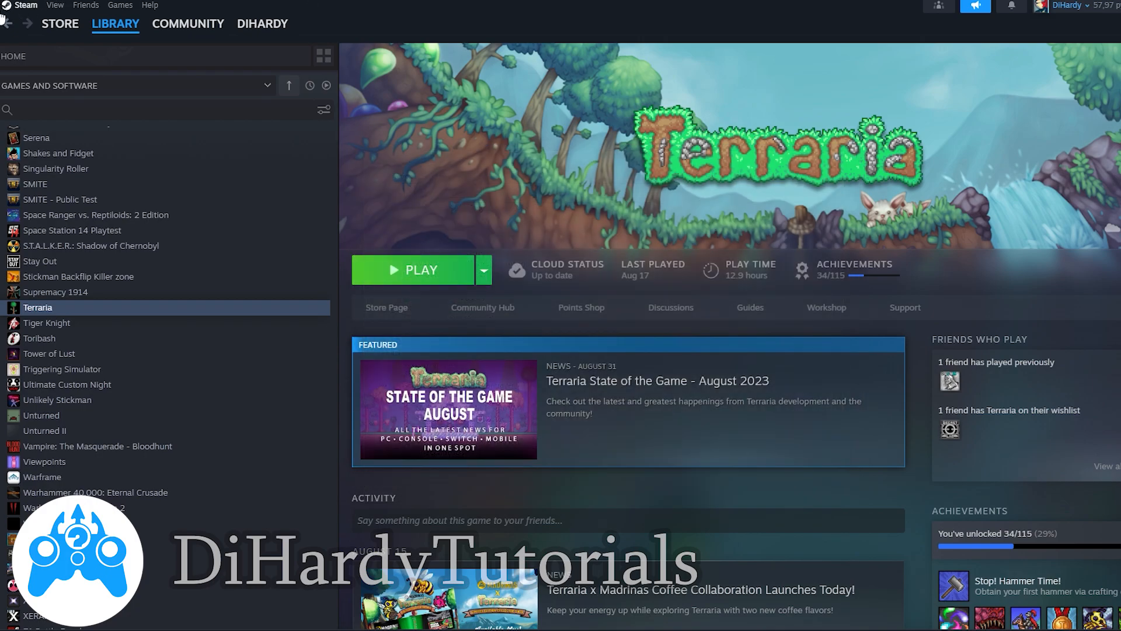
{"action": "left_click", "coordinate": [25, 5]}
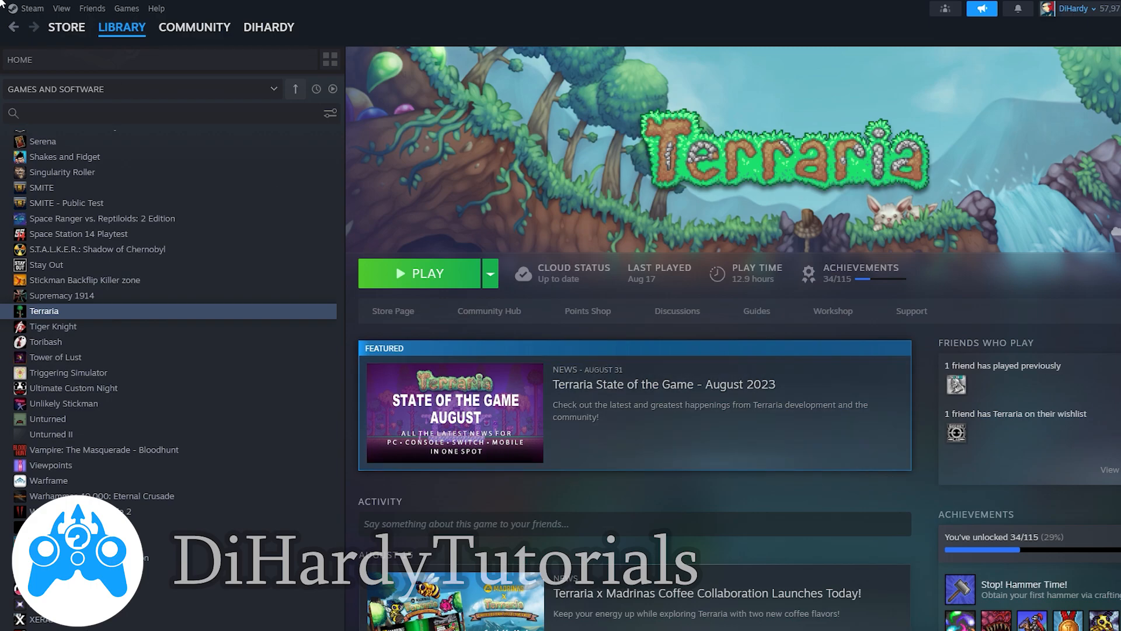
{"action": "mouse_move", "coordinate": [57, 140]}
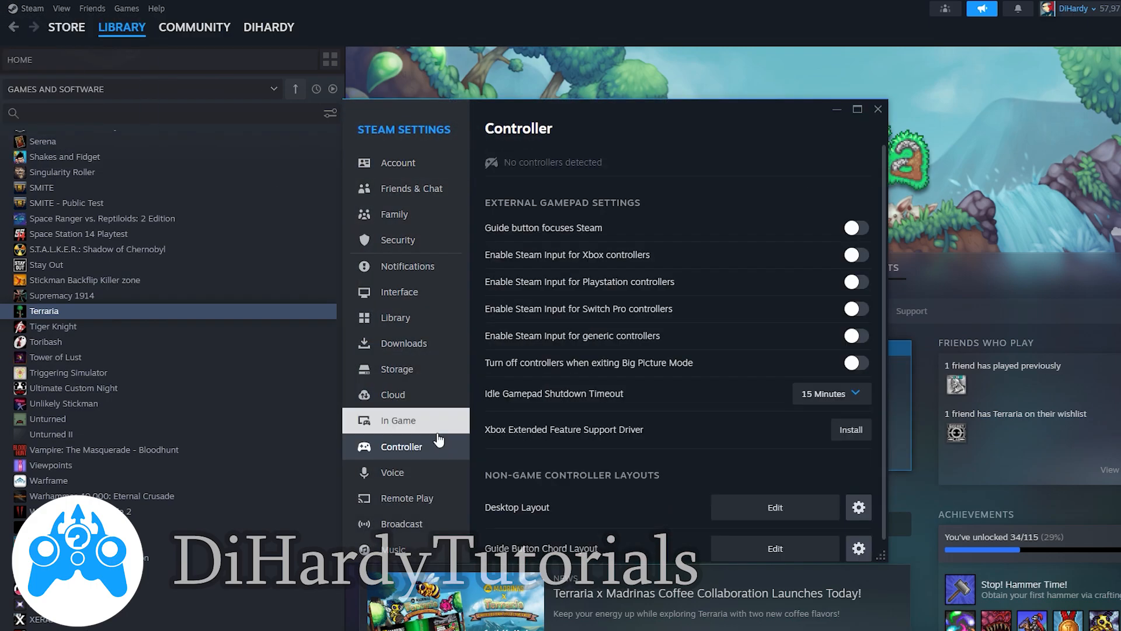
Step: Scroll Steam's Controller settings to the gamepad input toggles and Xbox driver Install button
{"action": "scroll", "scroll_direction": "down", "scroll_amount": 3}
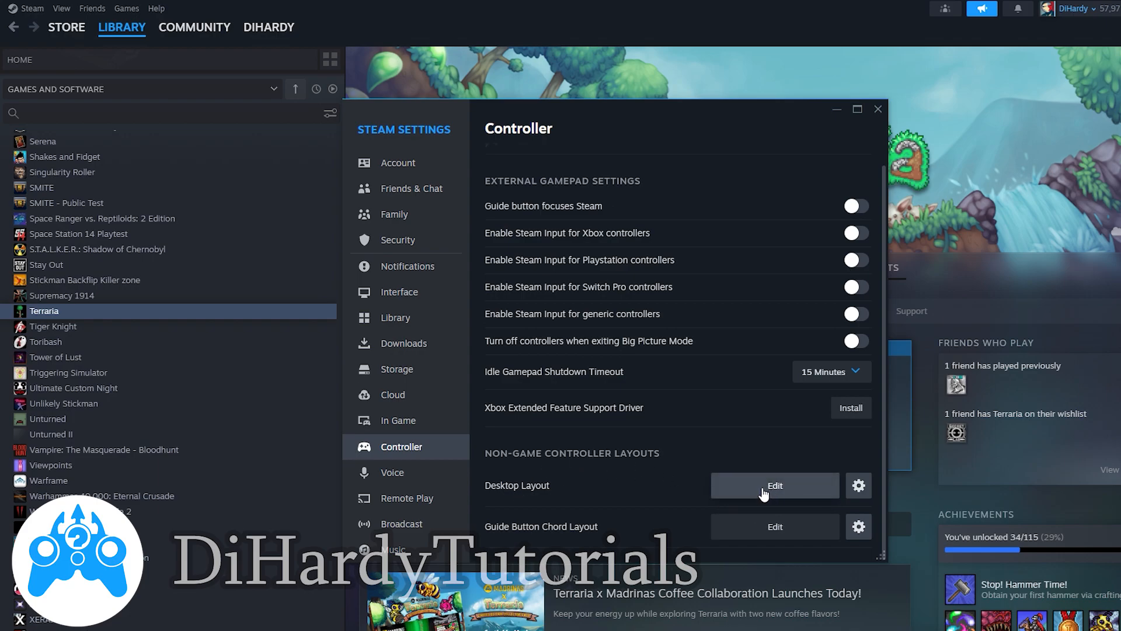
{"action": "mouse_move", "coordinate": [862, 213]}
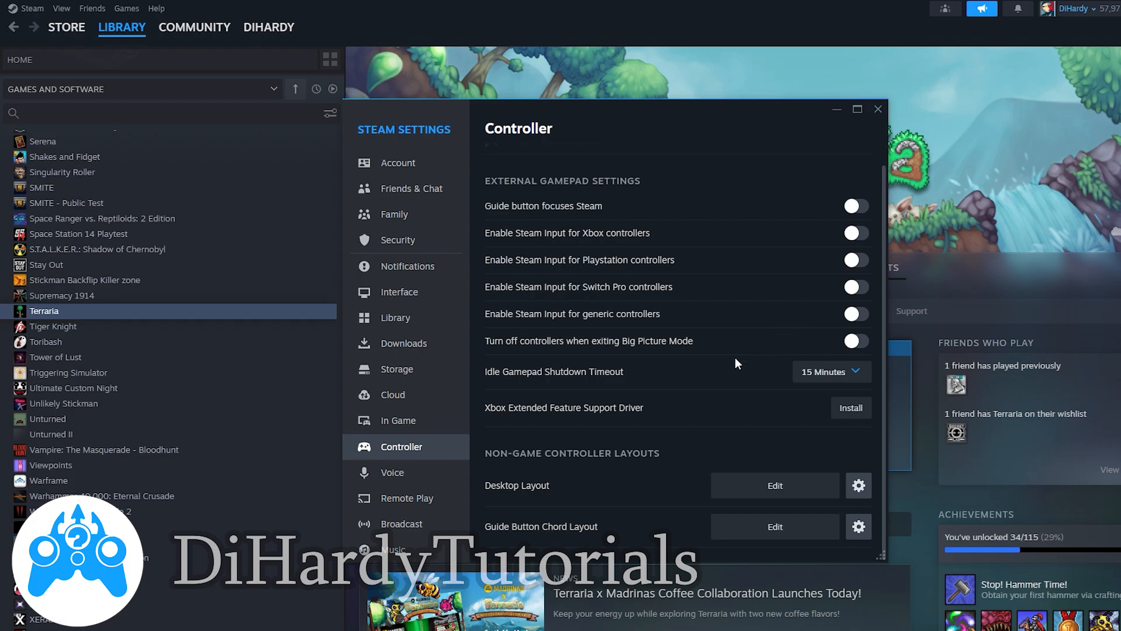
{"action": "mouse_move", "coordinate": [627, 329]}
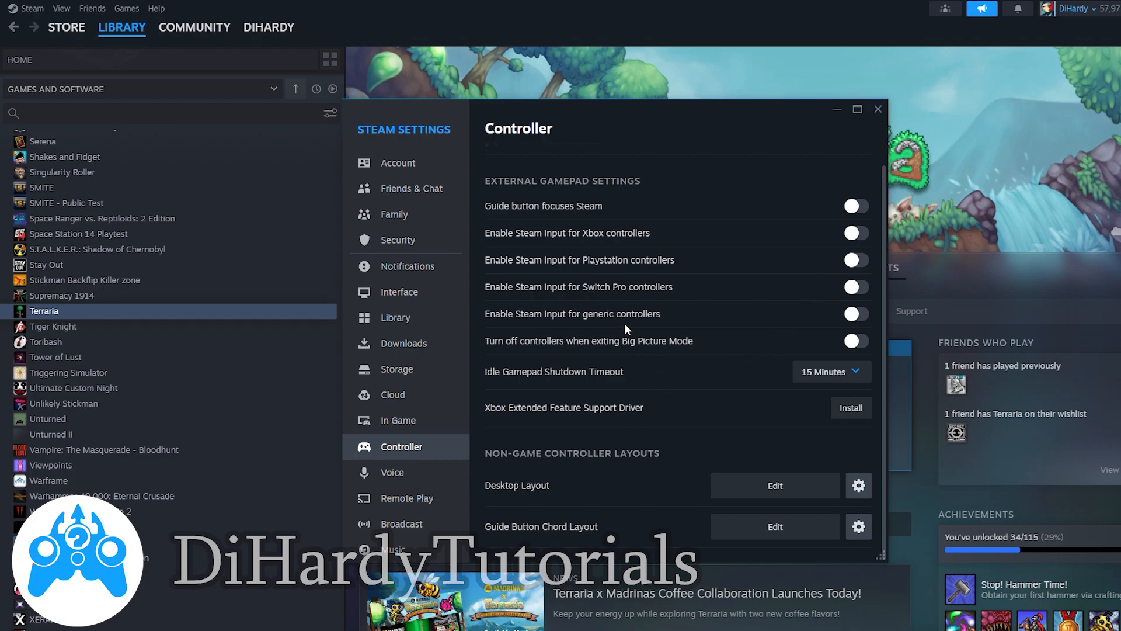
{"action": "mouse_move", "coordinate": [521, 404]}
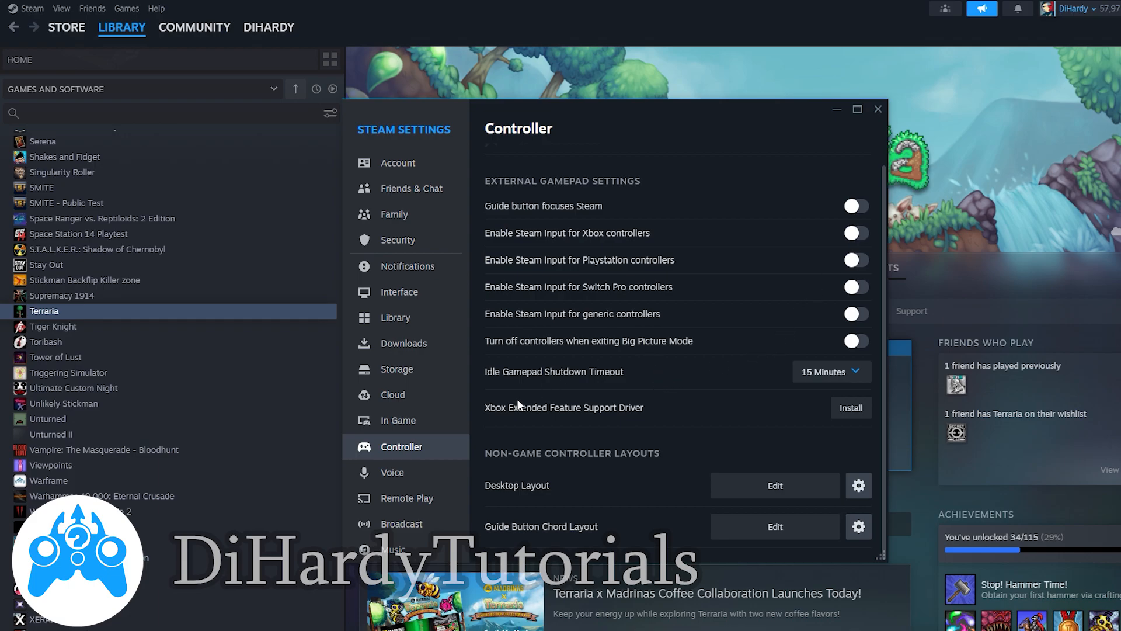
{"action": "mouse_move", "coordinate": [587, 422]}
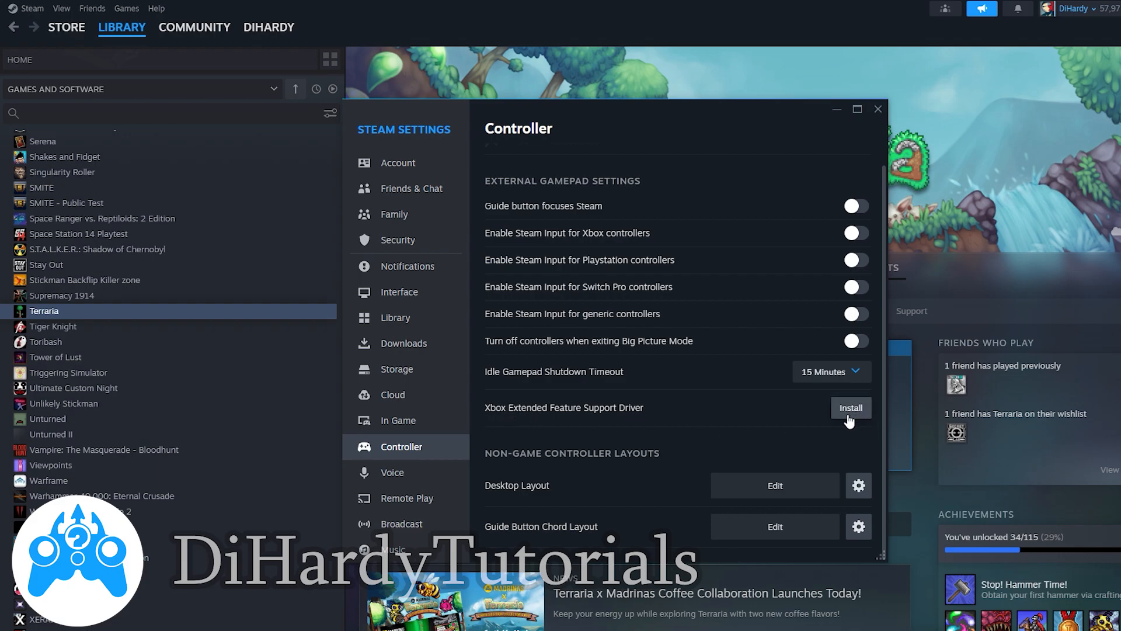
{"action": "mouse_move", "coordinate": [599, 360]}
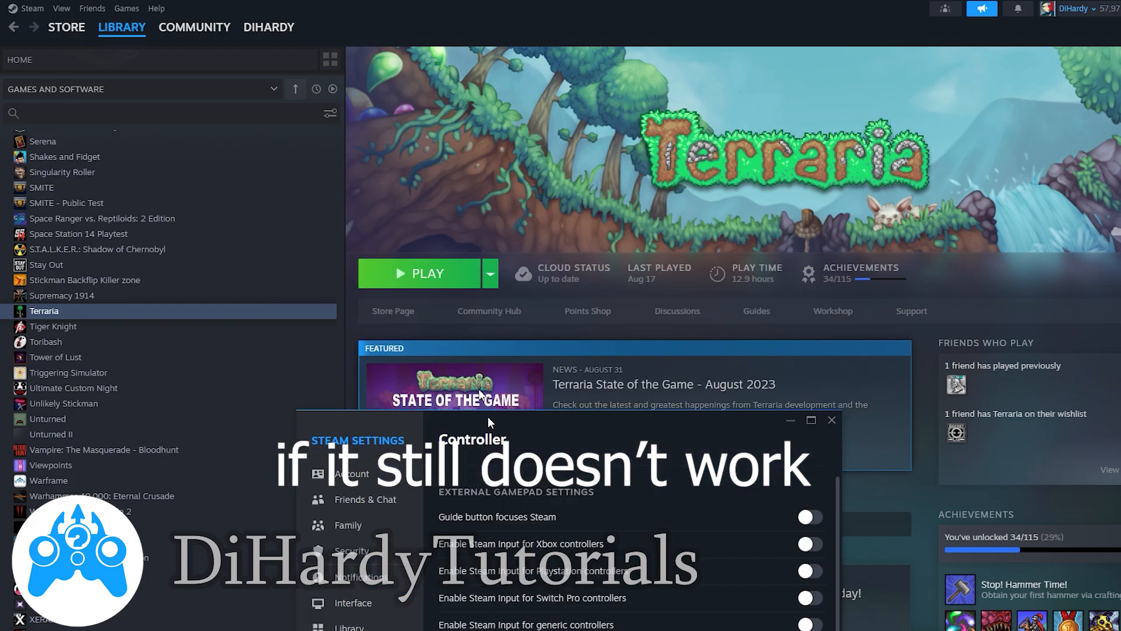
{"action": "left_click", "coordinate": [832, 420]}
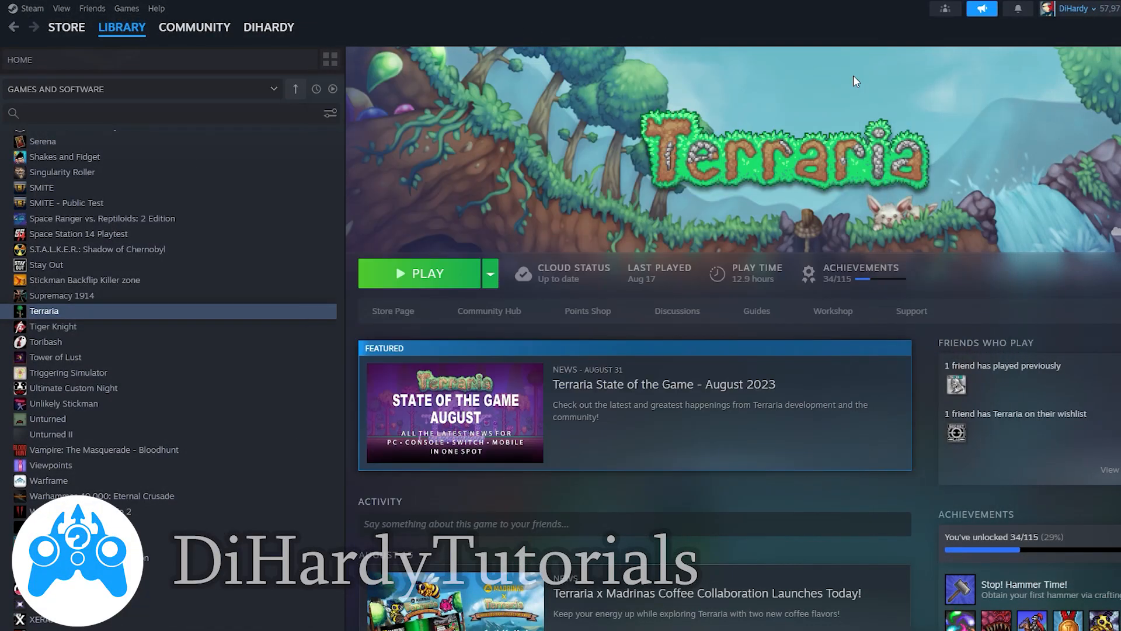
{"action": "mouse_move", "coordinate": [846, 83]}
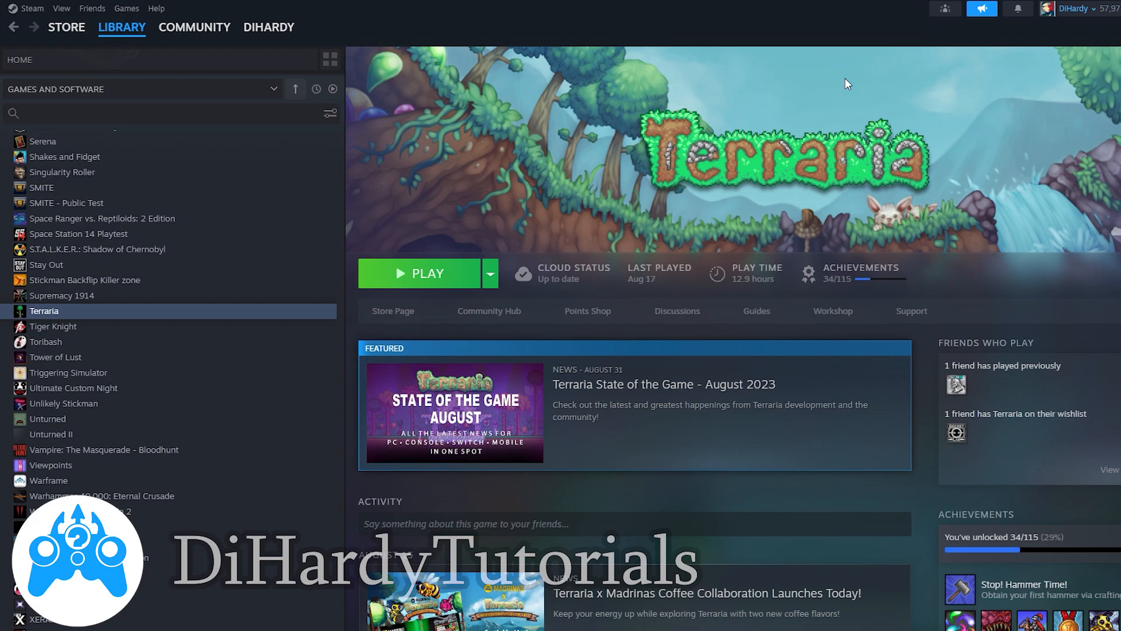
{"action": "mouse_move", "coordinate": [569, 240]}
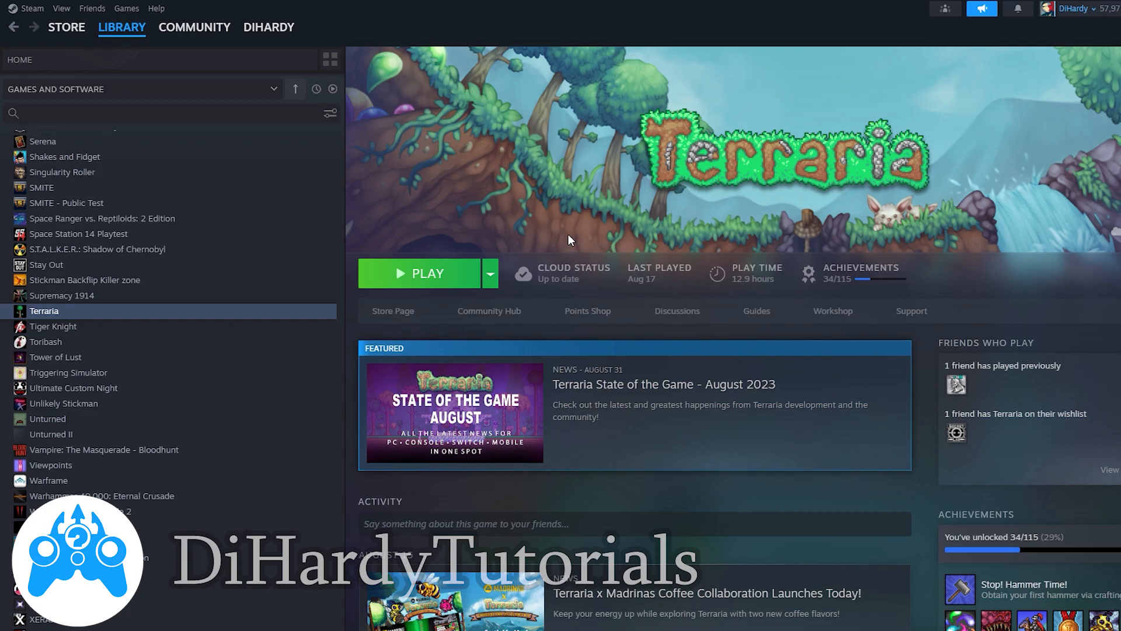